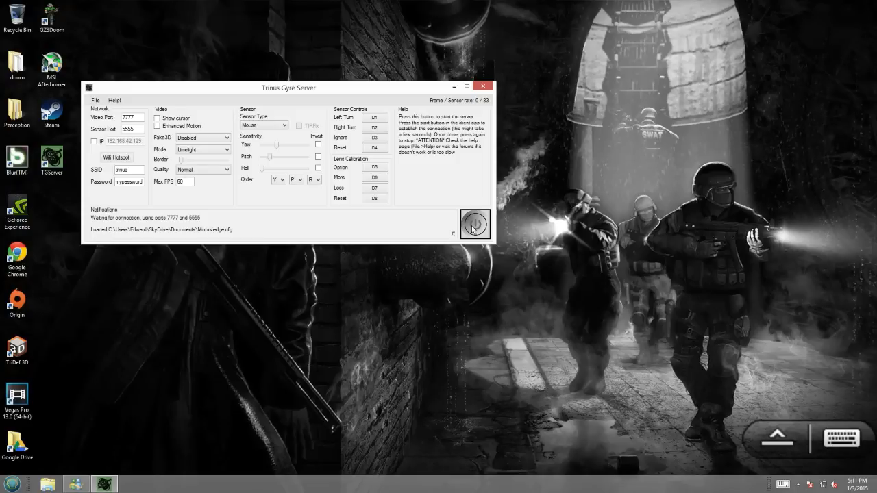
Centre the Trinus Gyre Server window and keep the video mode on Limelight.
drag(288, 87, 528, 128)
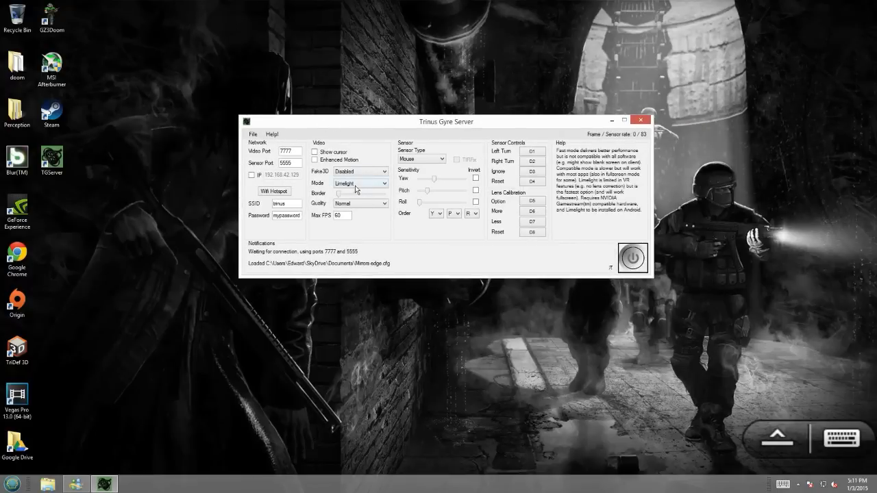
click(381, 183)
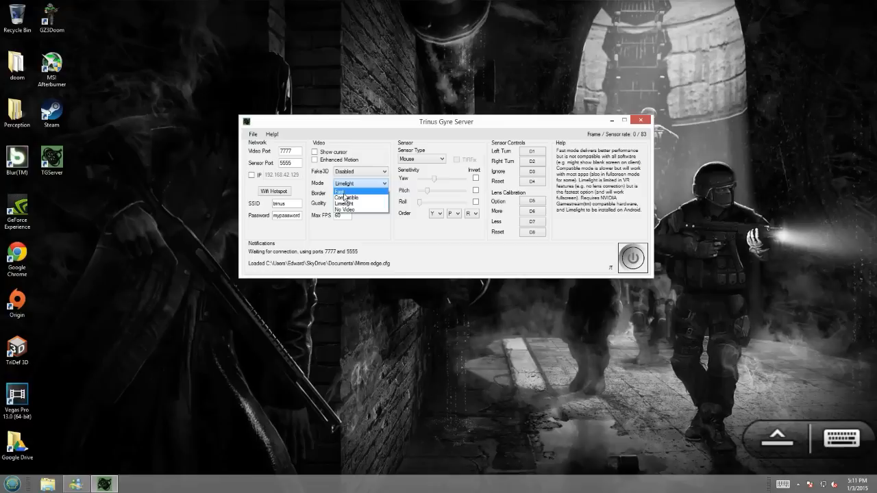
mouse_move(348, 204)
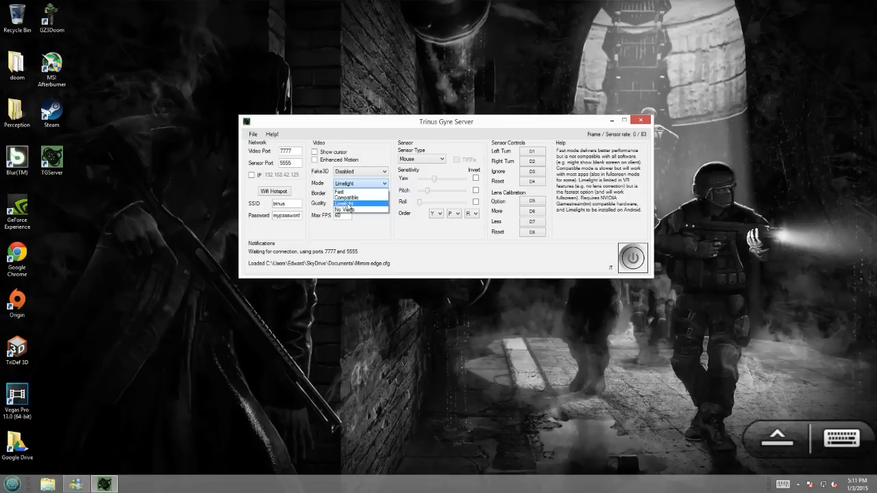
click(358, 204)
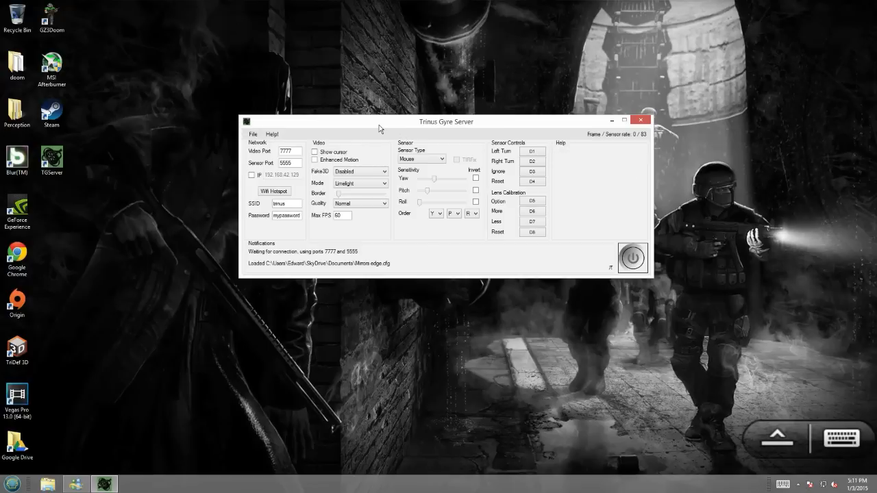
drag(445, 121, 342, 134)
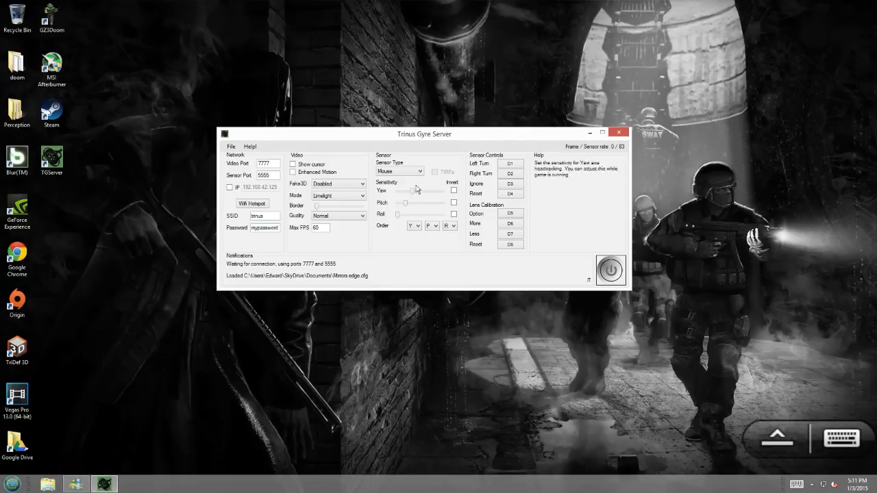
mouse_move(448, 158)
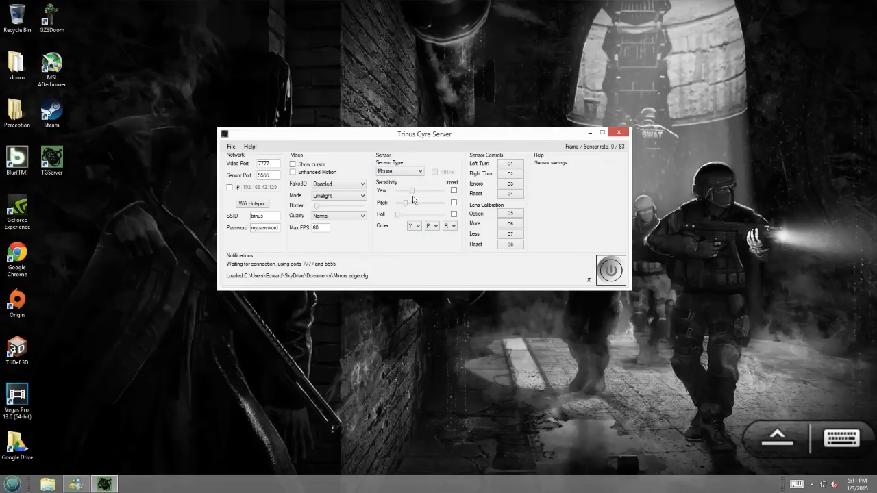
mouse_move(388, 108)
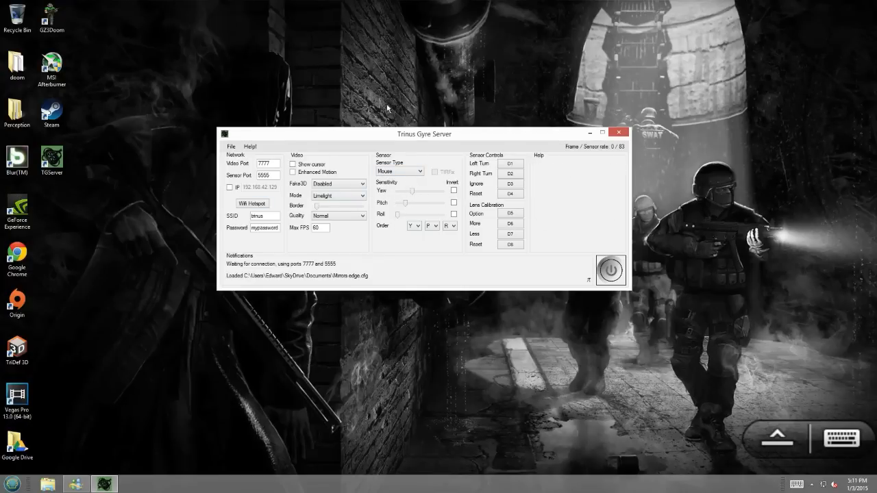
mouse_move(353, 218)
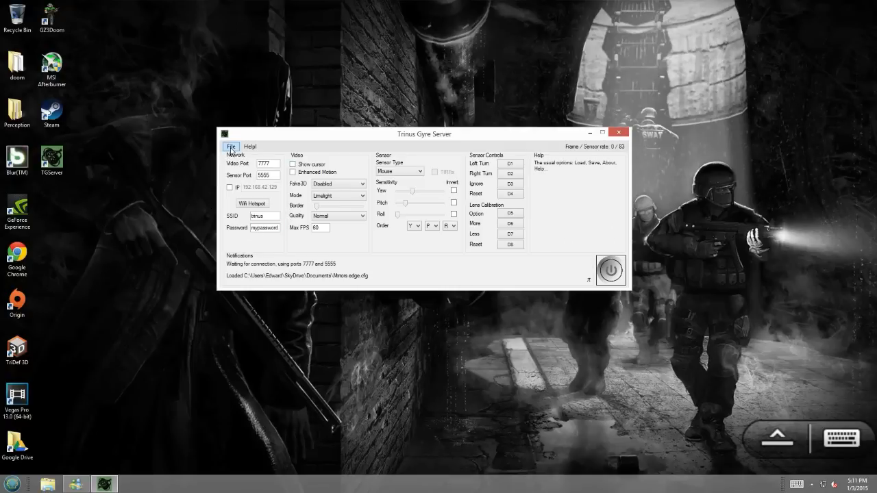
click(231, 145)
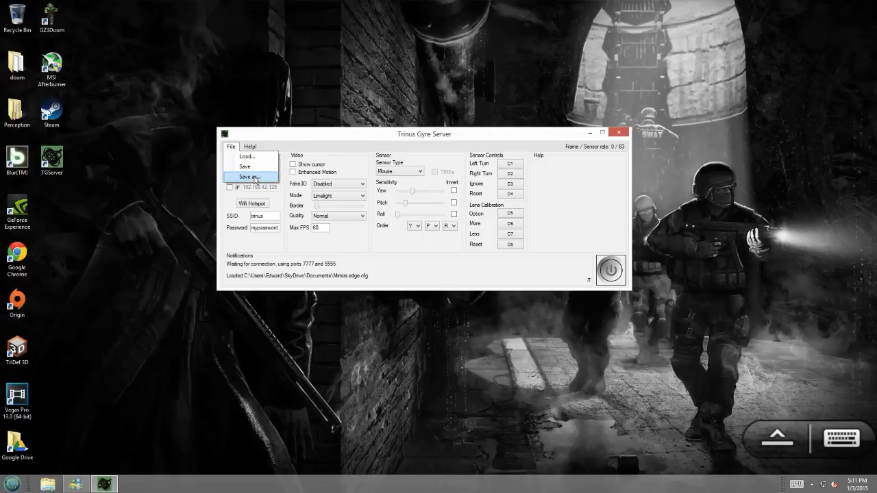
mouse_move(248, 184)
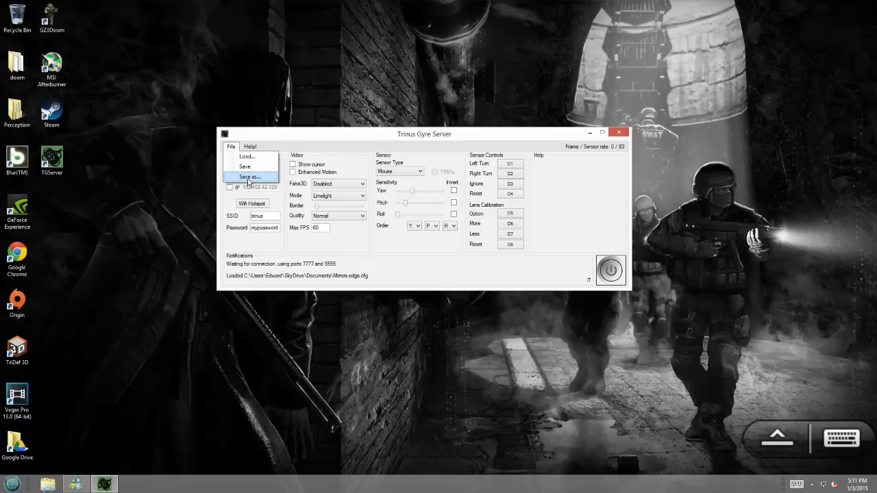
mouse_move(254, 156)
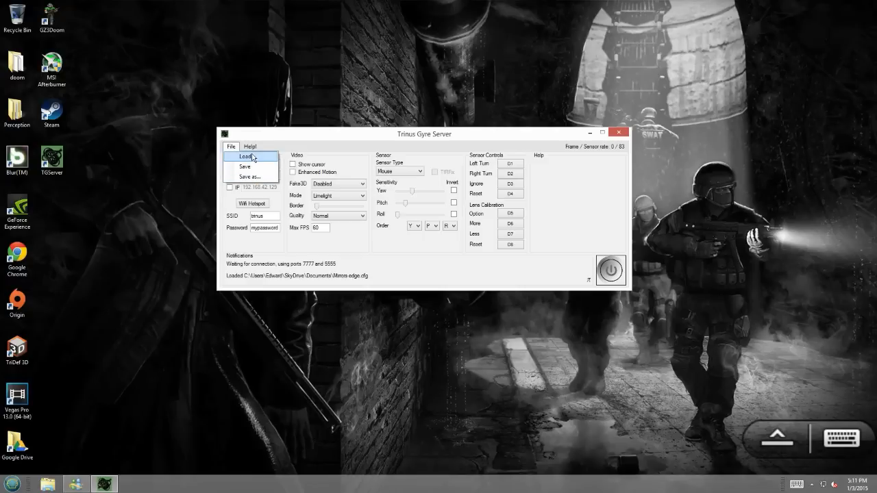
mouse_move(338, 138)
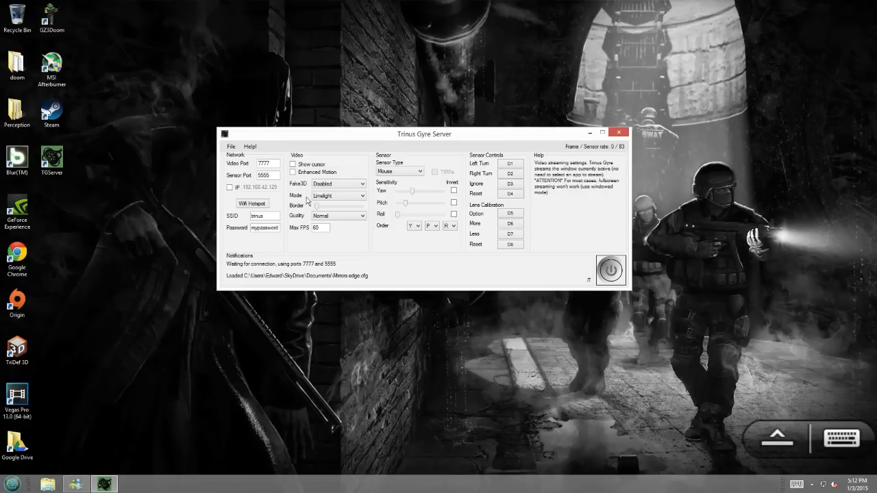
Show the Mode help, then start the server in Limelight mode.
click(362, 195)
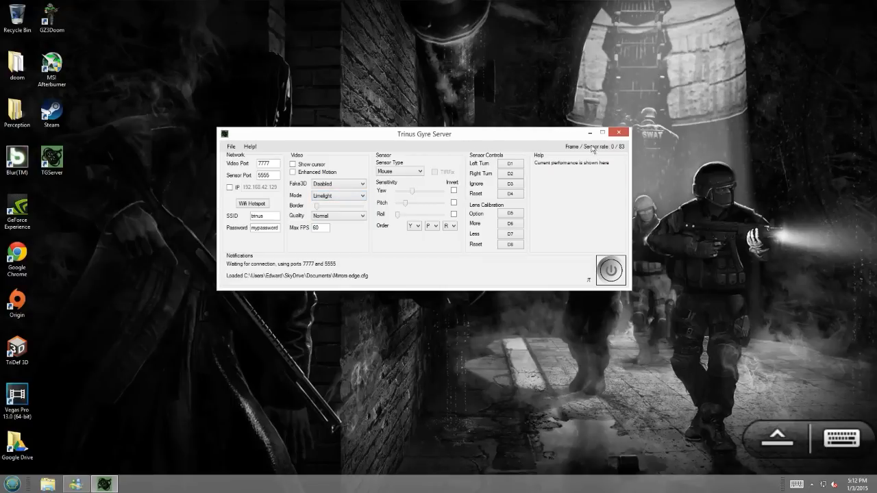
mouse_move(610, 270)
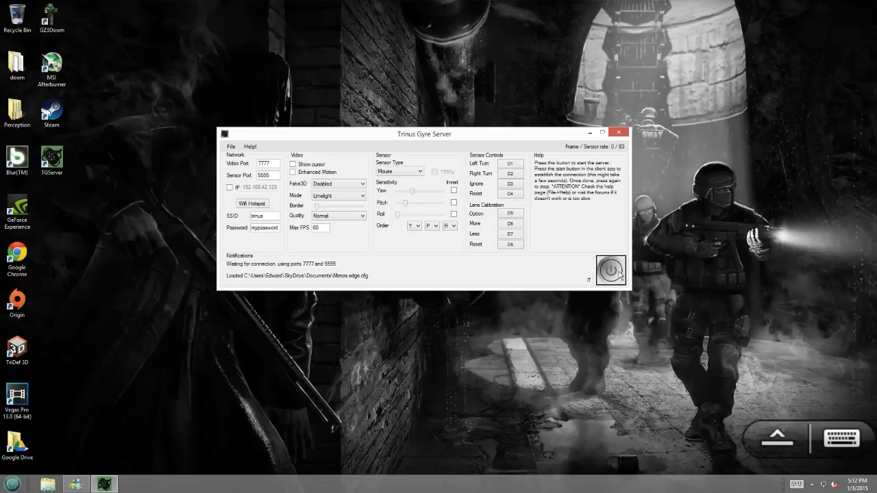
click(610, 270)
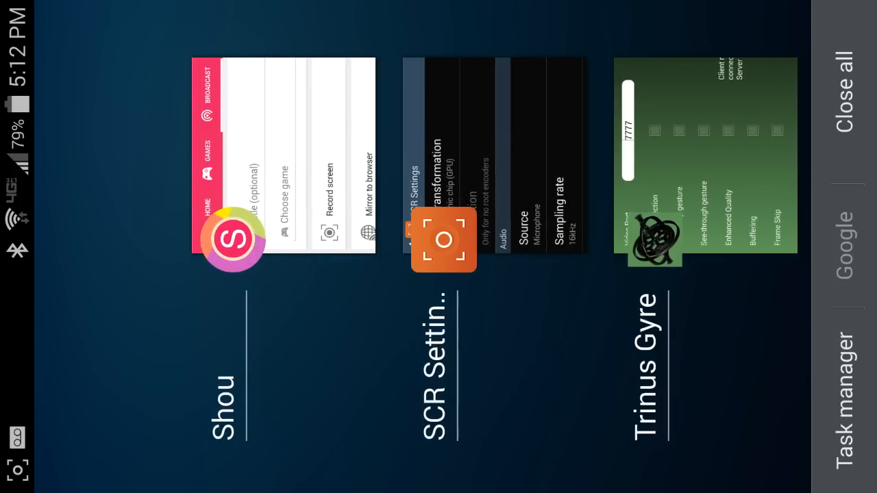
Switch from the recent-apps screen to the Limelight app.
click(704, 157)
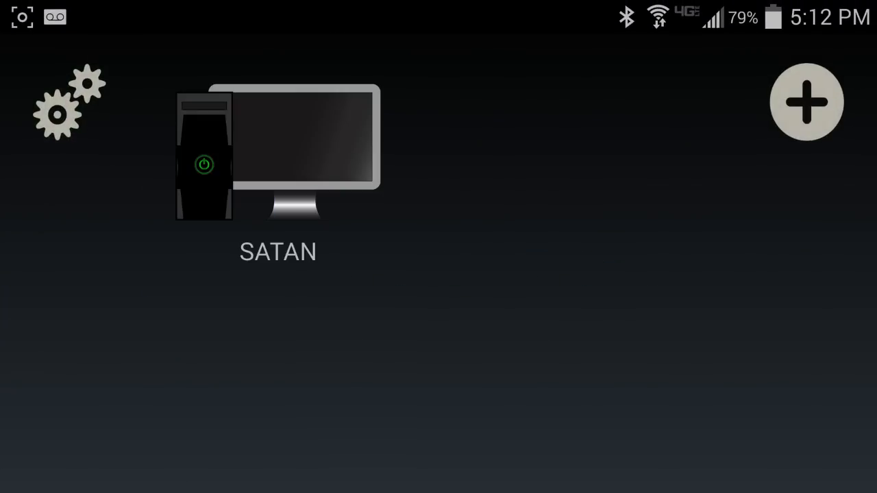
Open SATAN's app list in Limelight and launch an app to stream.
click(277, 158)
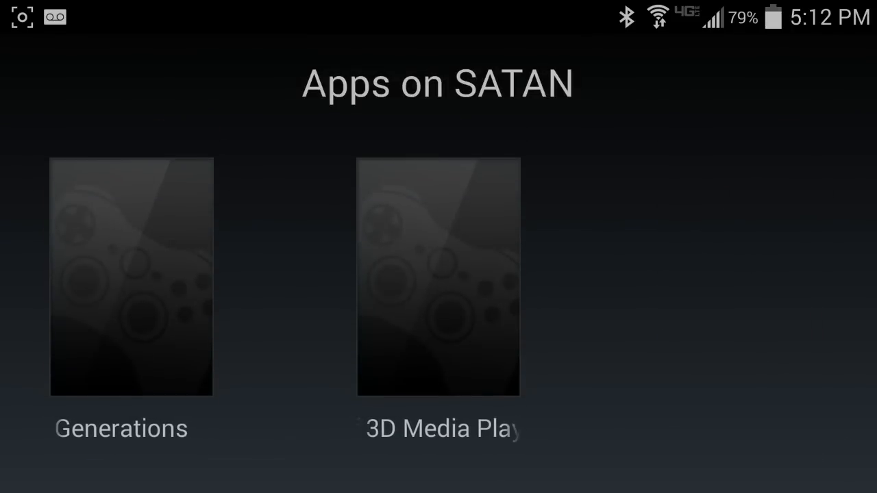
click(436, 284)
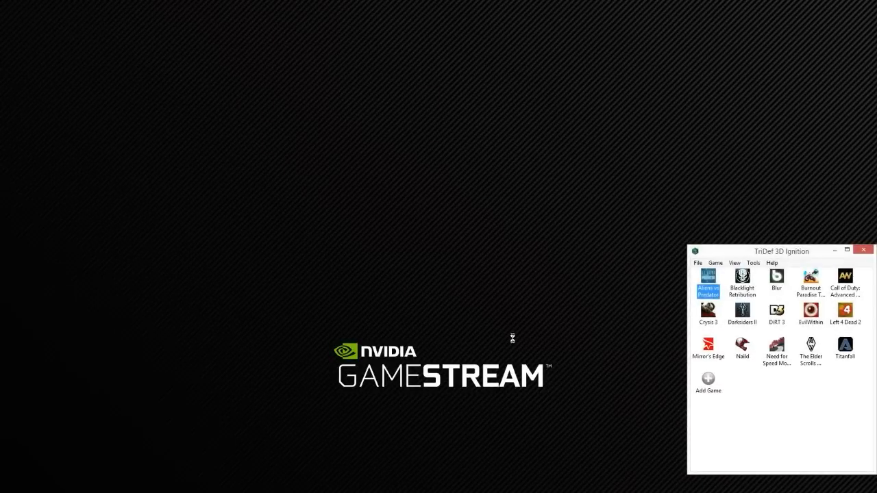
mouse_move(746, 280)
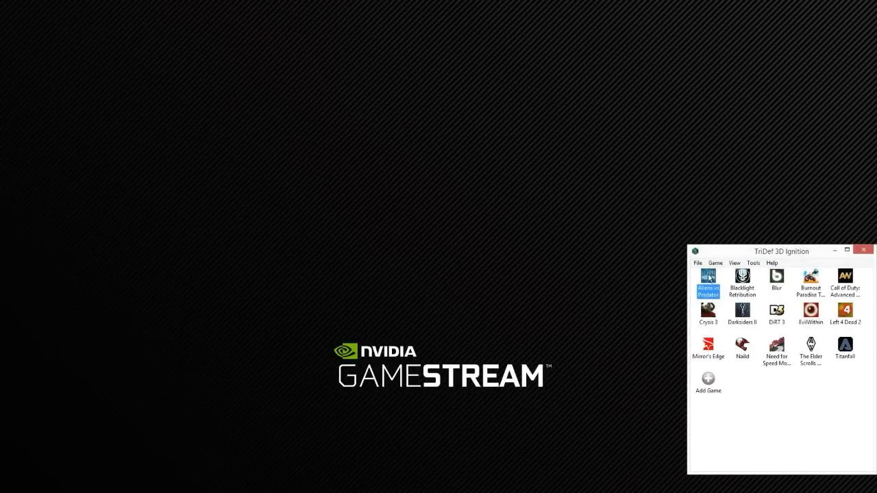
mouse_move(647, 281)
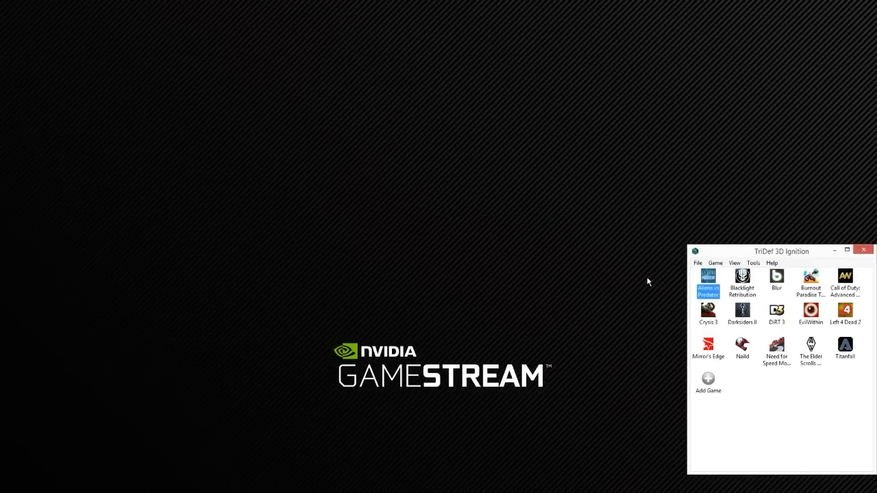
mouse_move(619, 285)
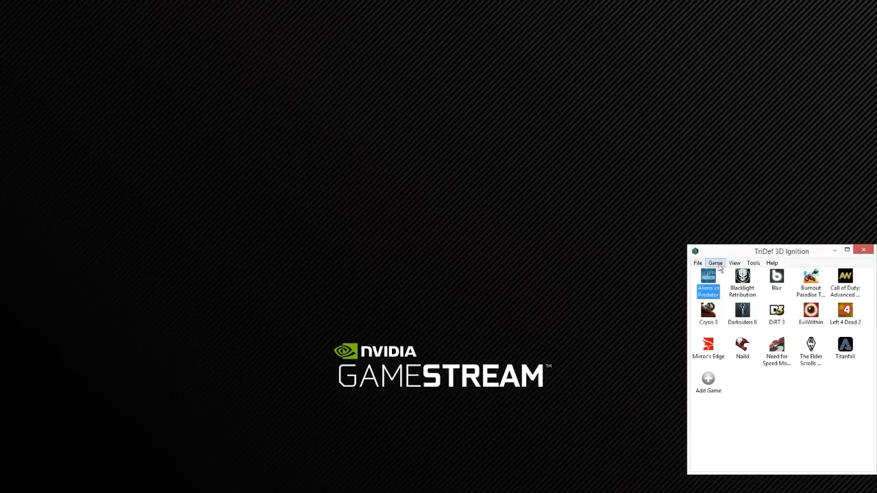
mouse_move(536, 234)
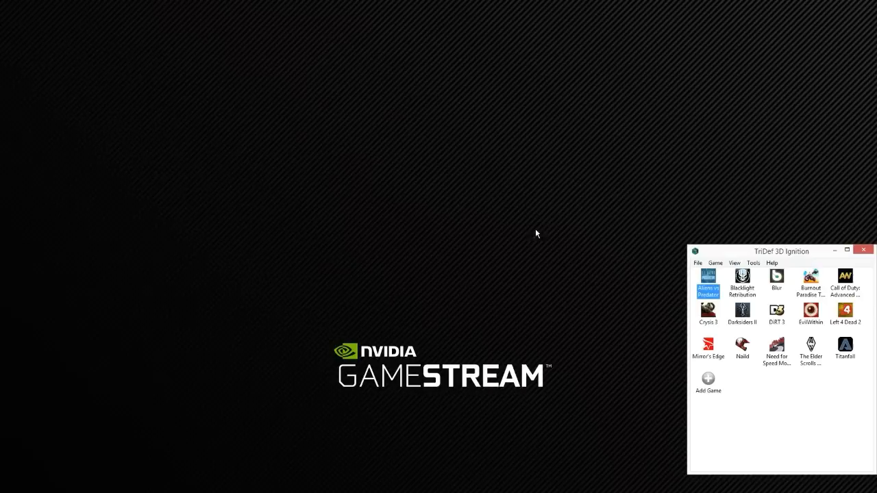
mouse_move(544, 238)
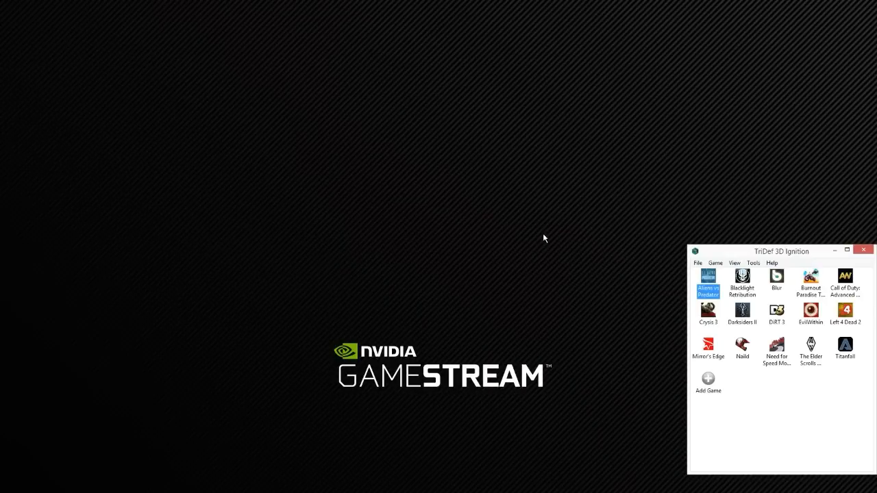
mouse_move(595, 226)
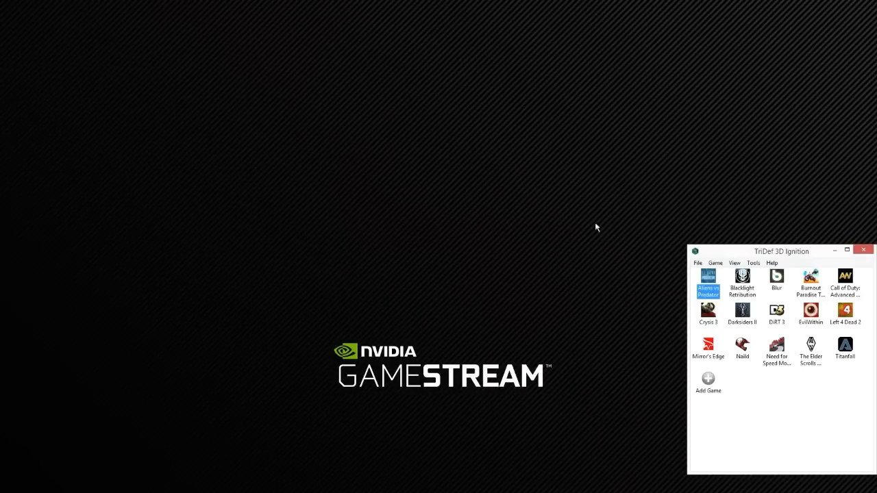
mouse_move(628, 229)
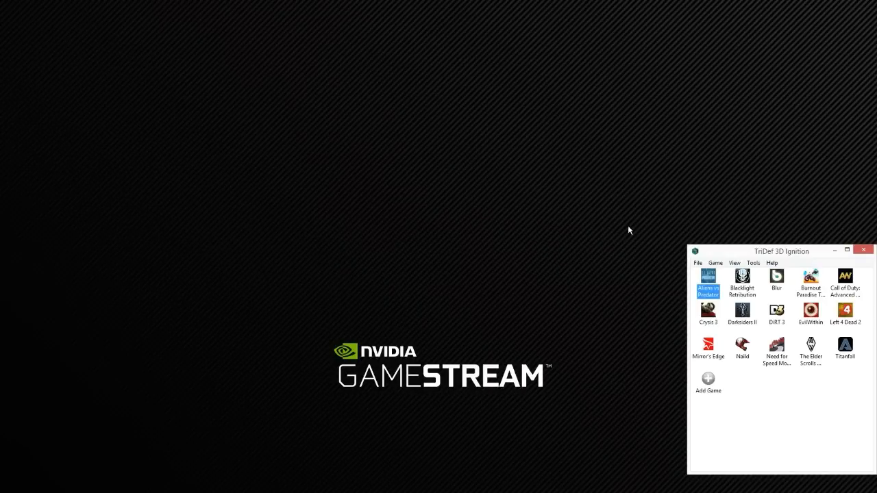
mouse_move(442, 233)
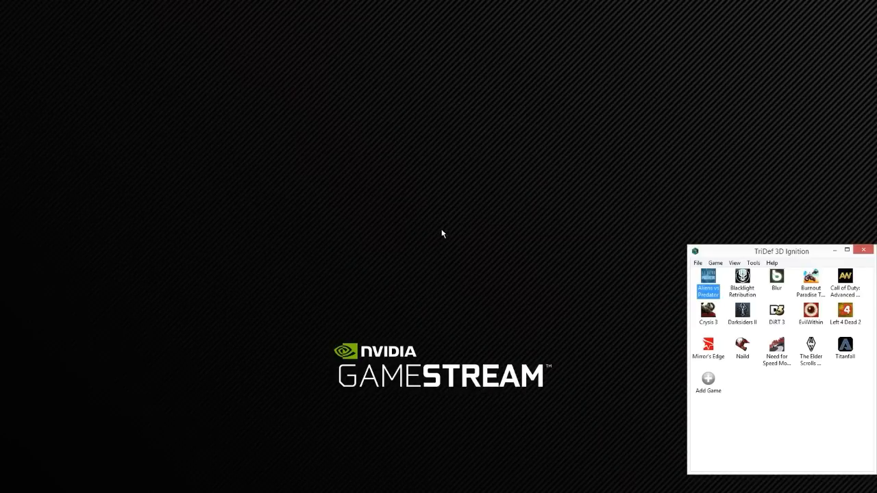
mouse_move(529, 224)
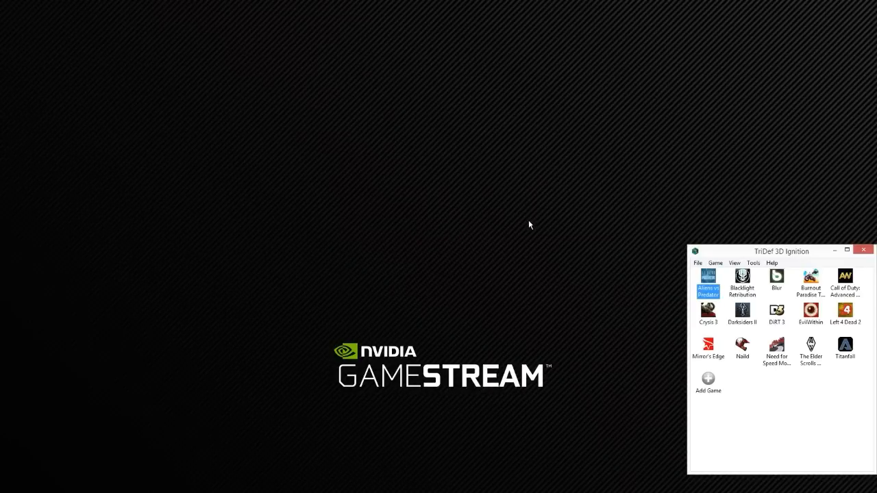
mouse_move(405, 226)
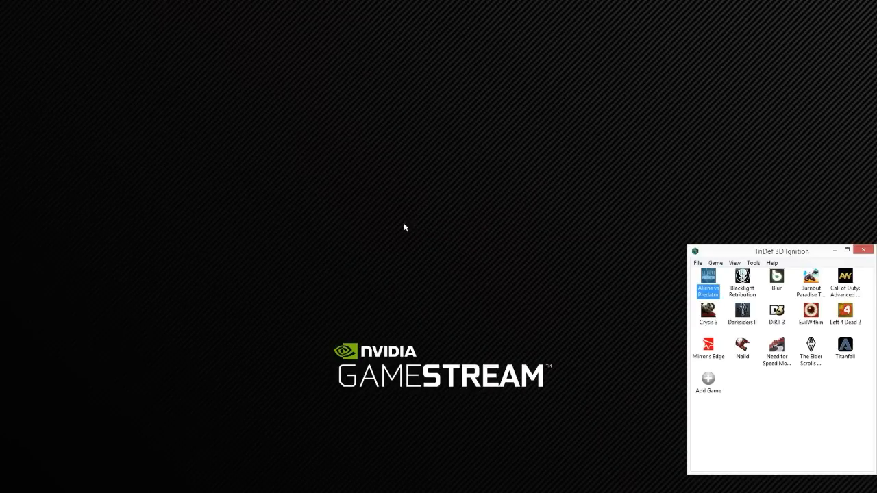
mouse_move(423, 223)
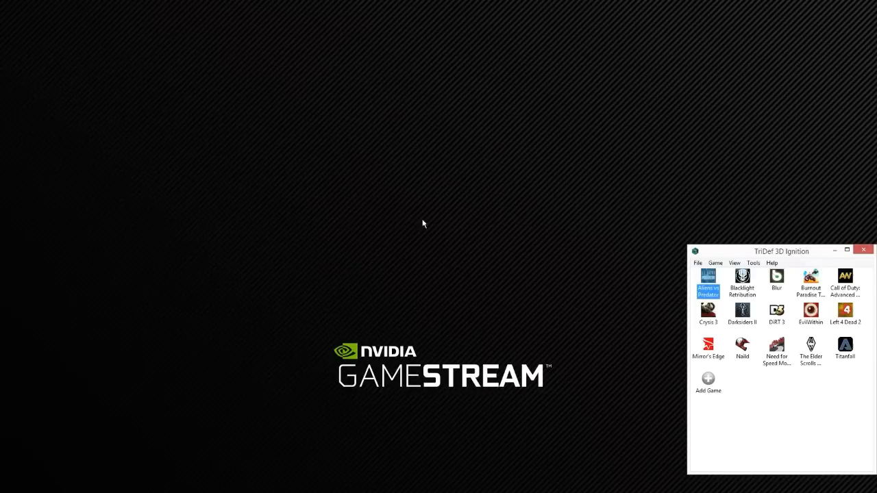
mouse_move(466, 230)
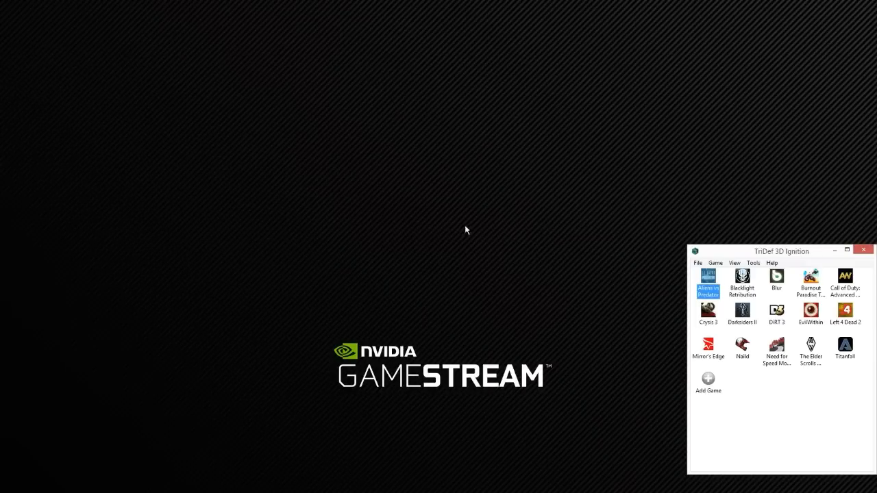
mouse_move(636, 243)
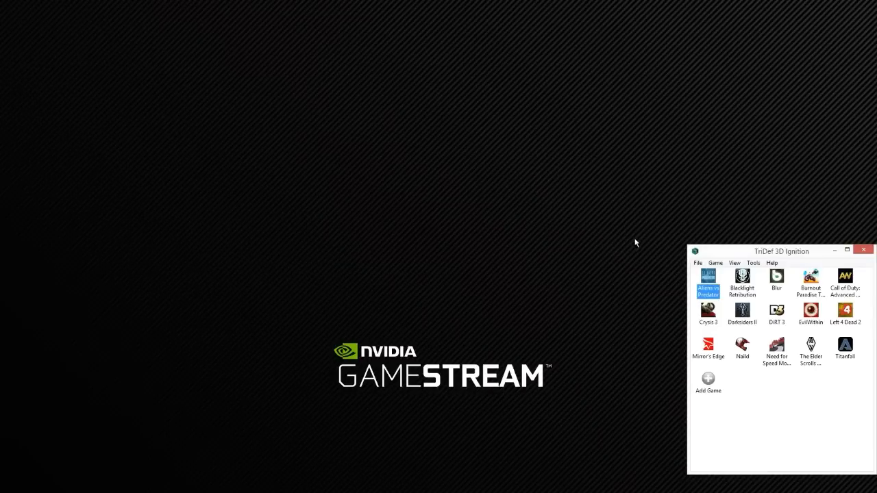
mouse_move(512, 224)
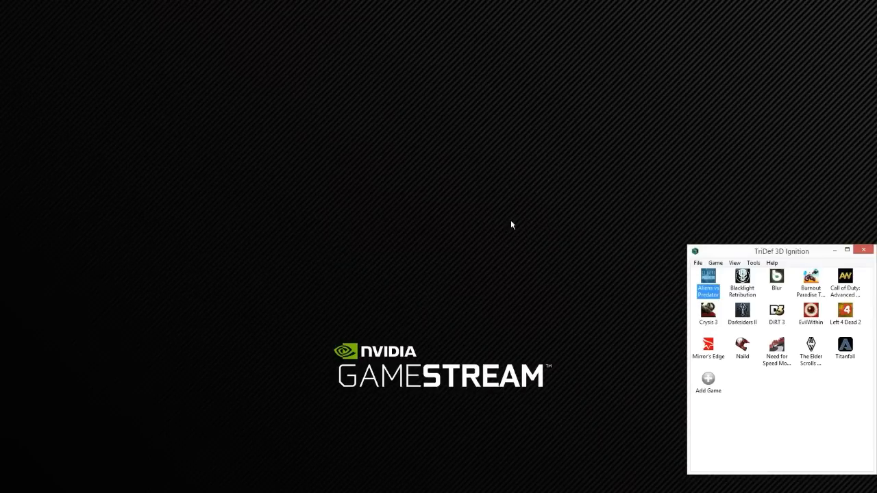
mouse_move(338, 219)
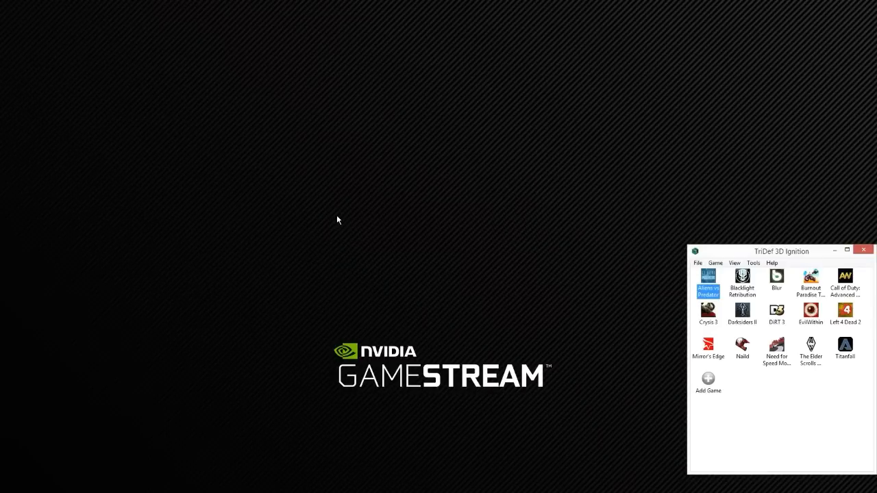
mouse_move(338, 221)
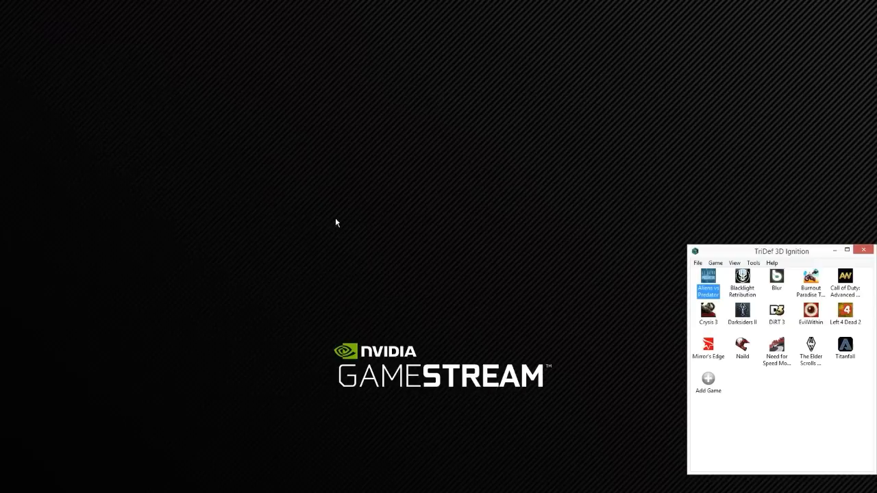
mouse_move(498, 224)
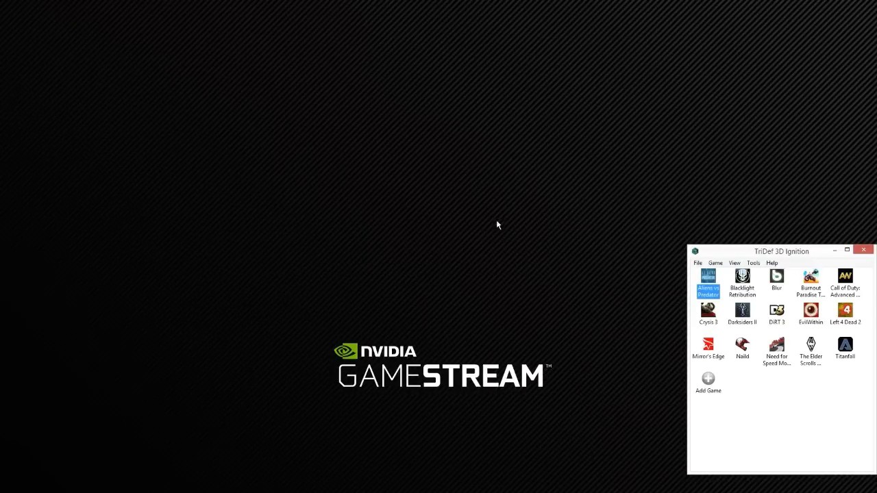
mouse_move(435, 213)
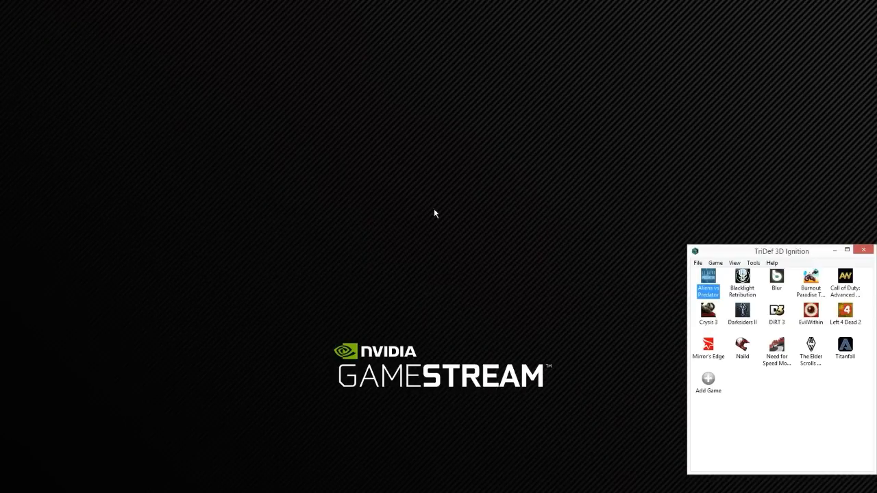
mouse_move(584, 199)
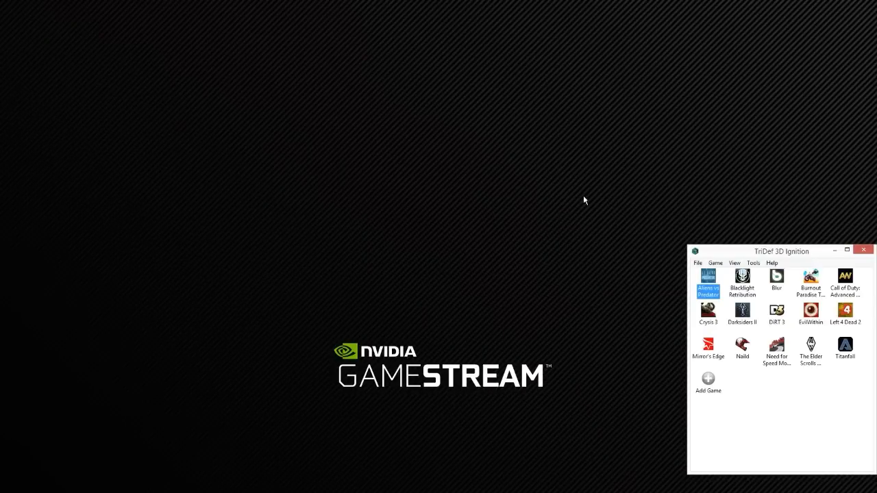
mouse_move(511, 195)
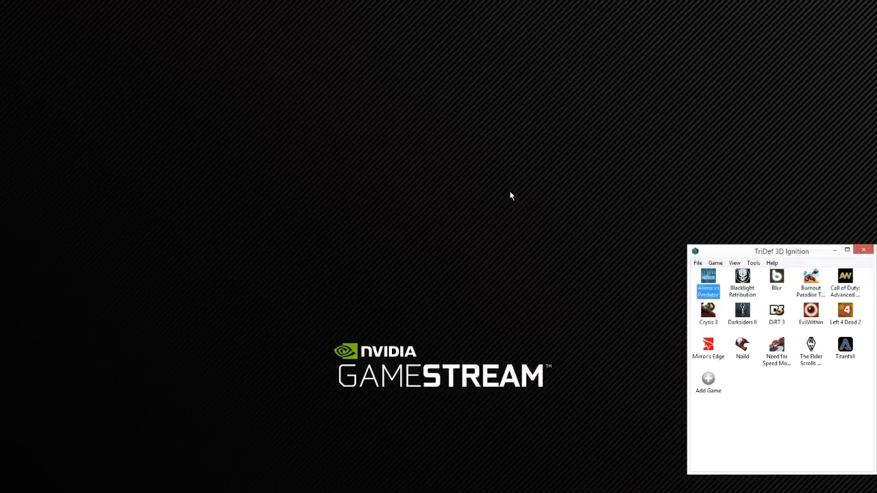
mouse_move(528, 257)
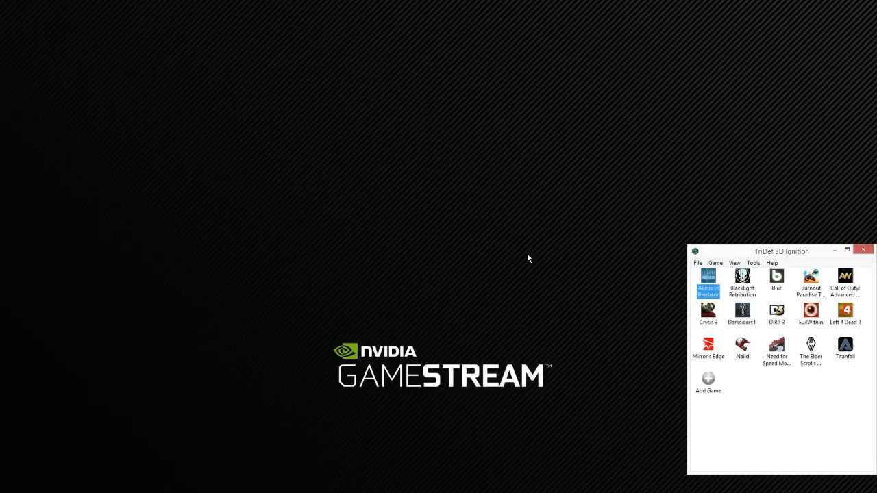
mouse_move(520, 256)
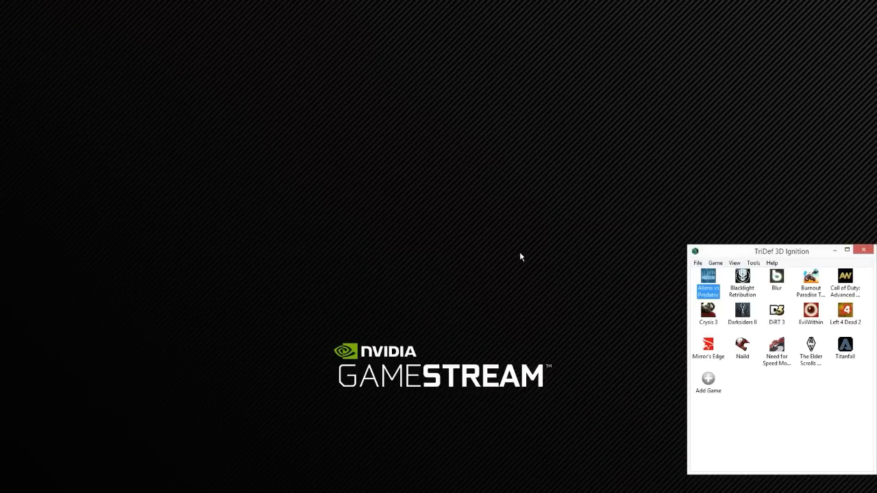
mouse_move(530, 251)
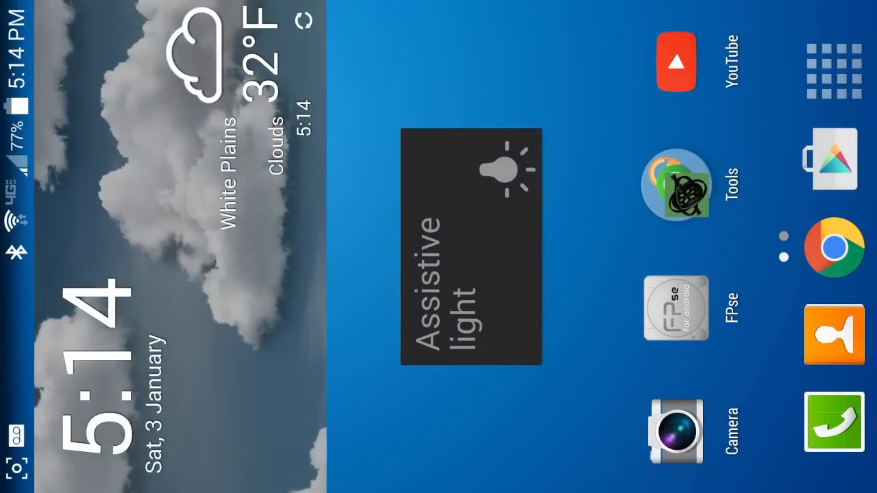
Launch Trinus Gyre from the phone's app drawer after swiping to its page.
click(833, 71)
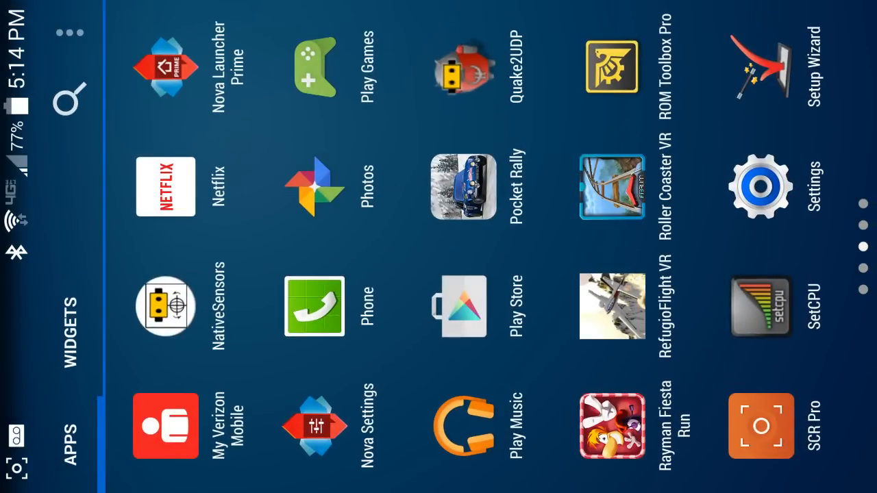
scroll(left, 3)
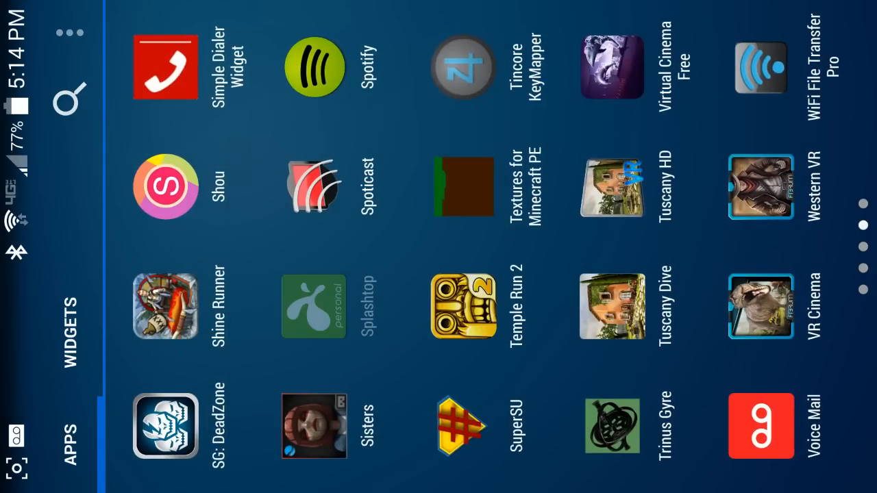
click(314, 307)
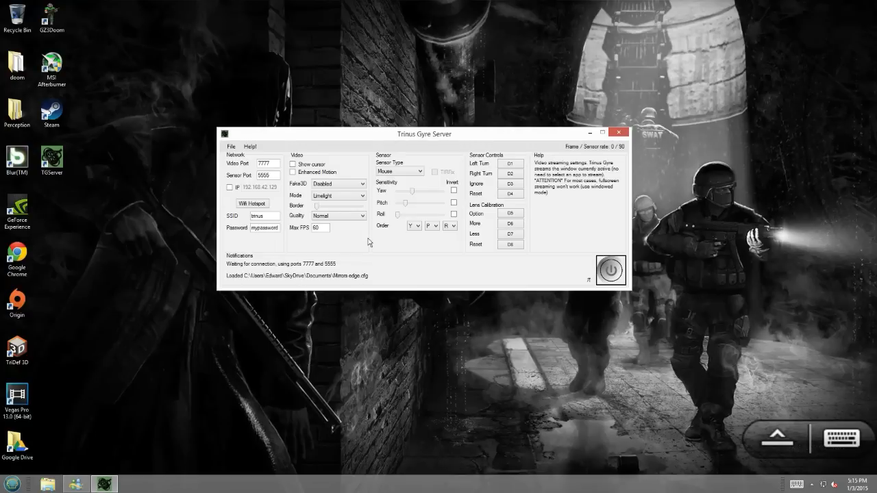
mouse_move(435, 177)
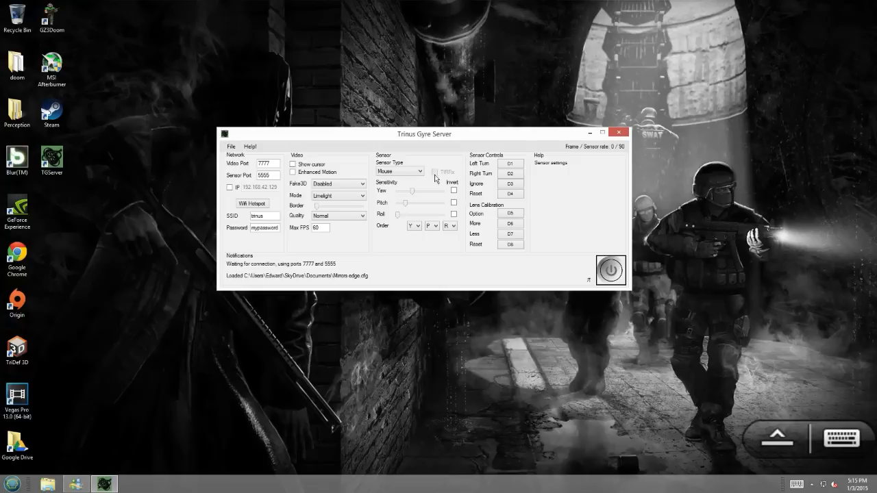
mouse_move(298, 135)
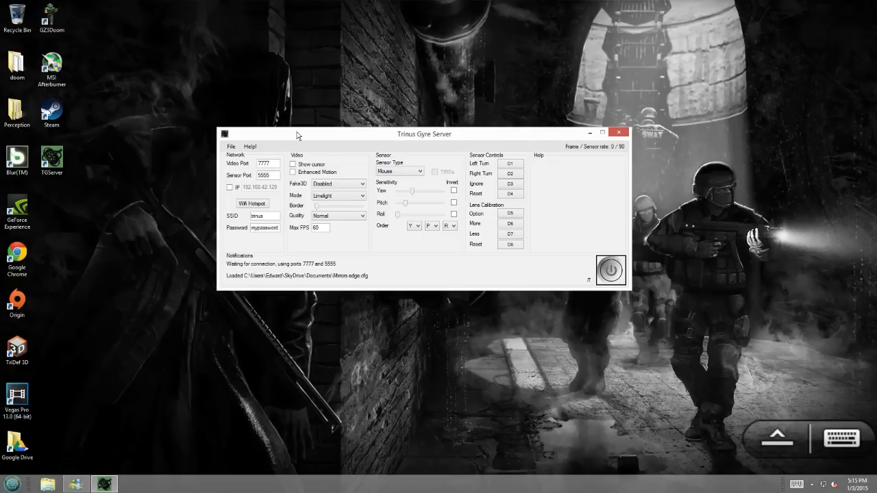
drag(298, 133, 259, 127)
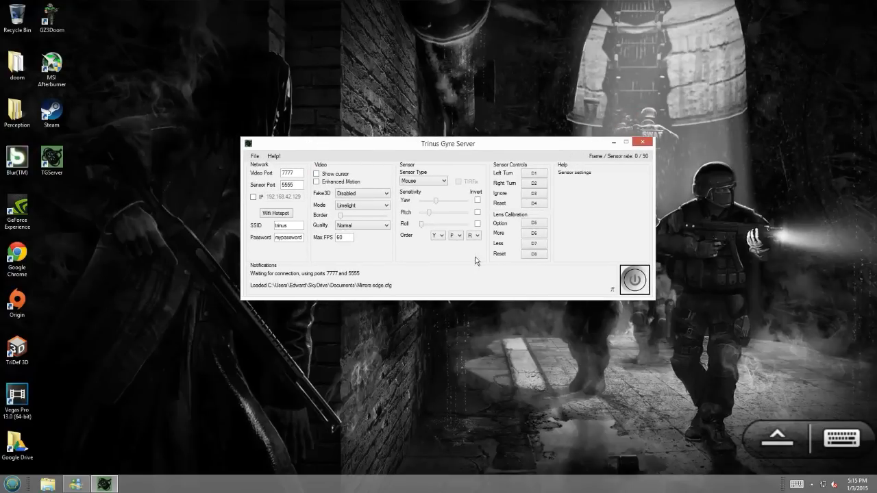
drag(447, 143, 492, 123)
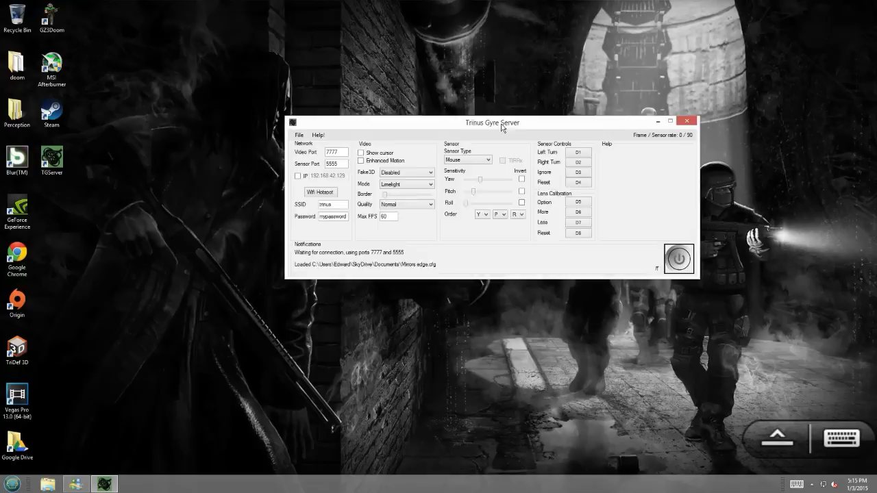
drag(491, 121, 411, 107)
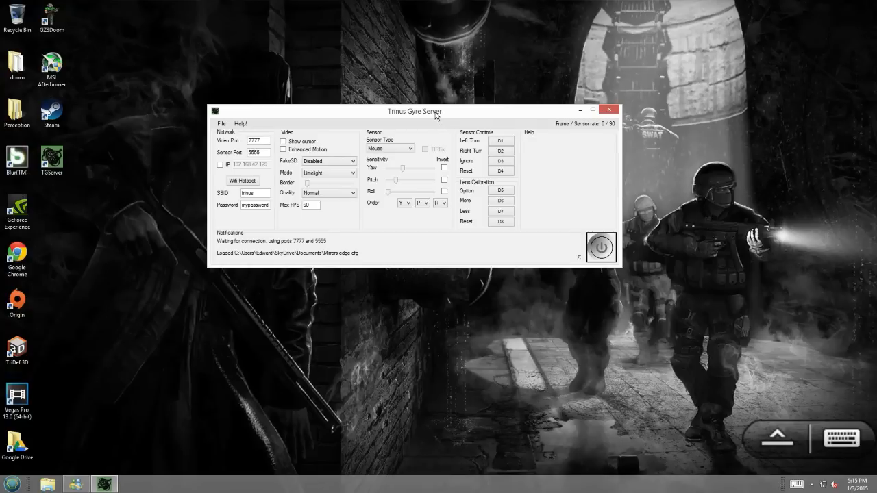
drag(436, 111, 477, 92)
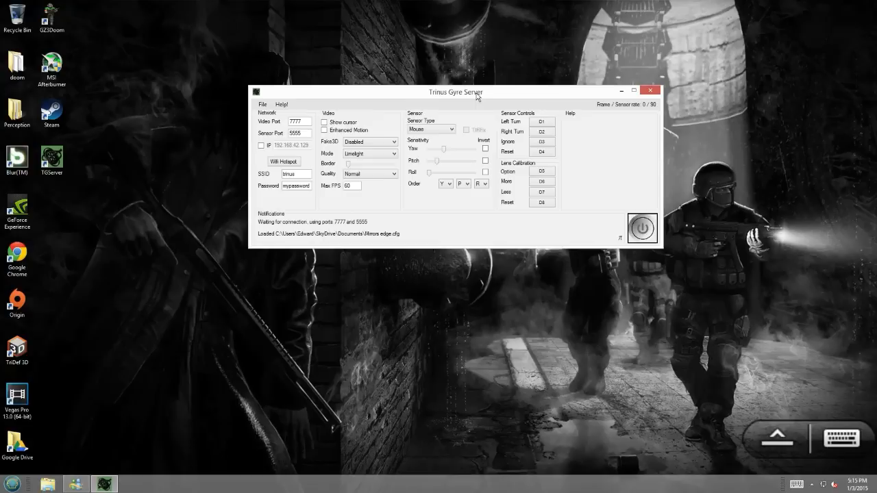
drag(476, 92, 428, 140)
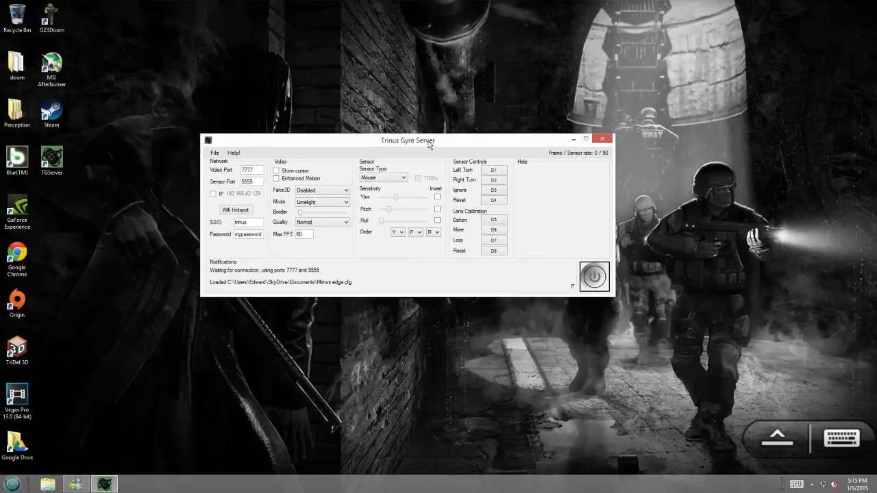
drag(430, 141, 398, 117)
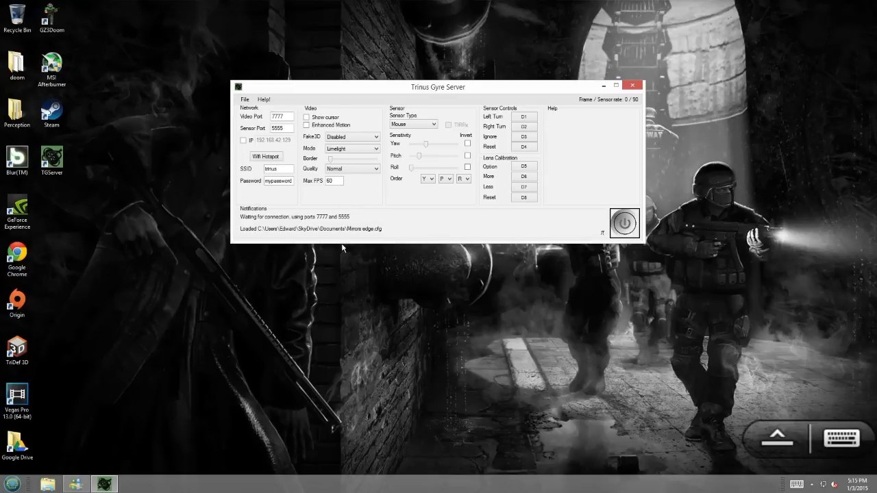
mouse_move(346, 254)
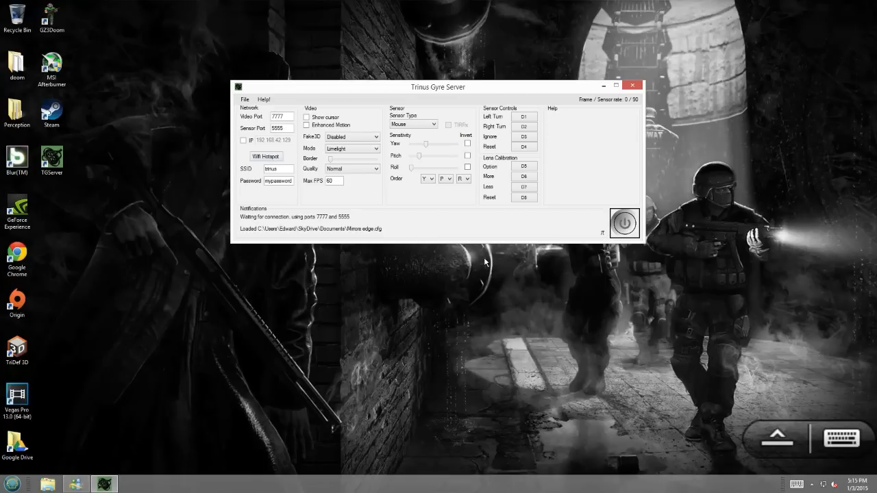
mouse_move(447, 251)
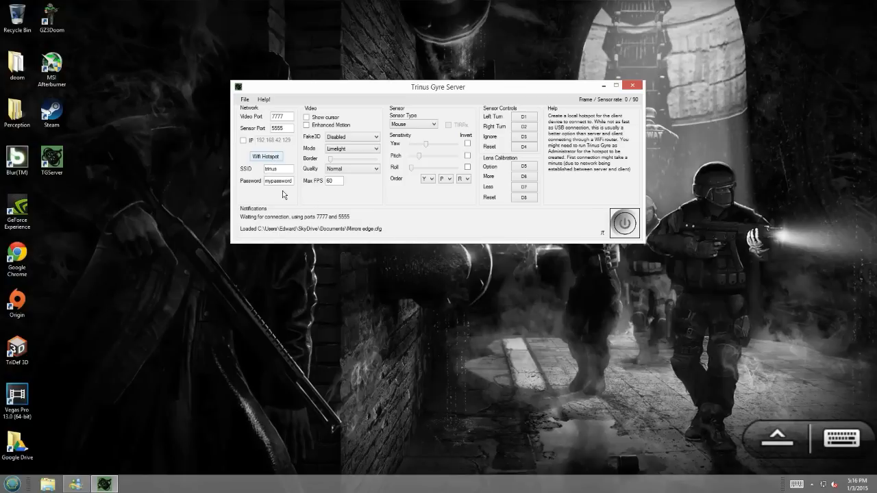
Toggle the Wi-Fi hotspot on and off, then move the window top-left.
click(265, 157)
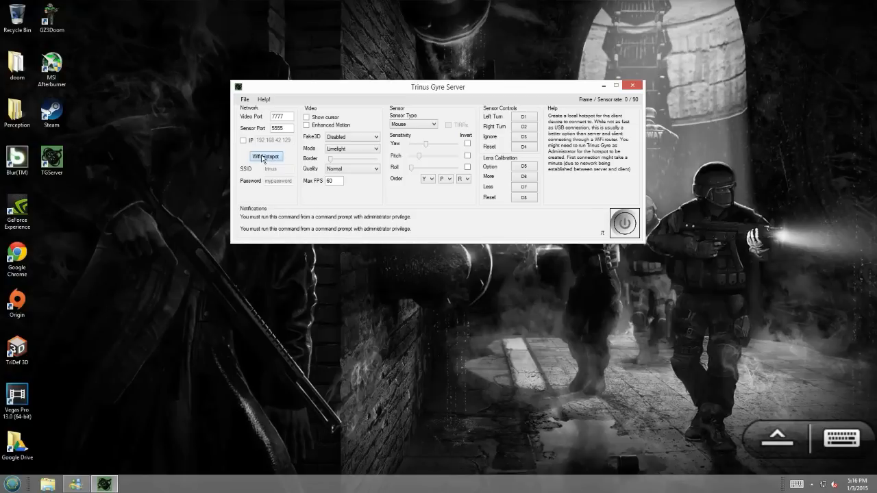
click(265, 156)
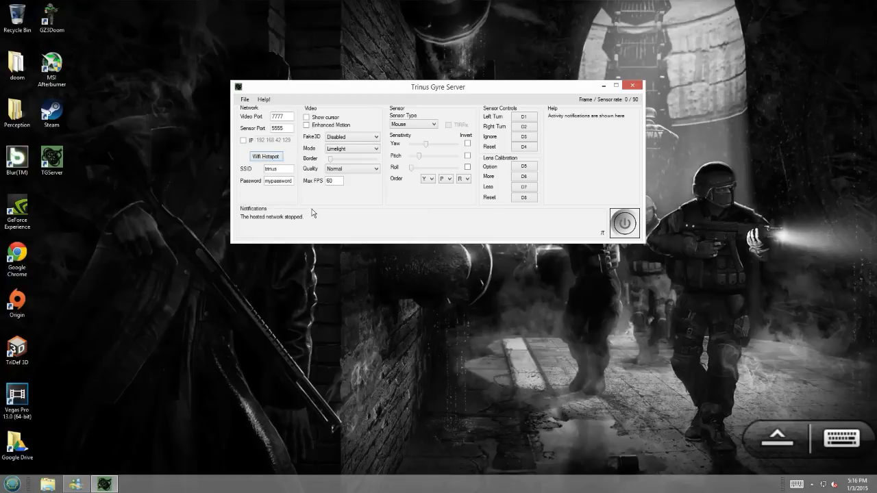
mouse_move(358, 169)
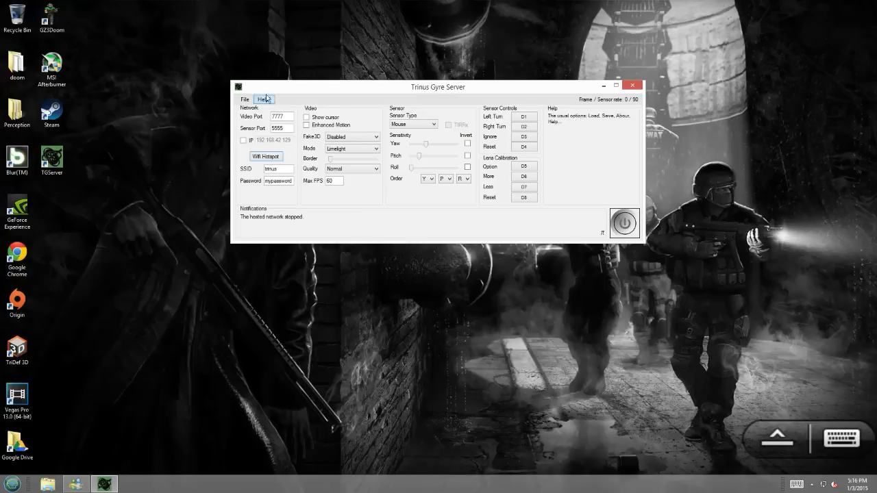
mouse_move(300, 94)
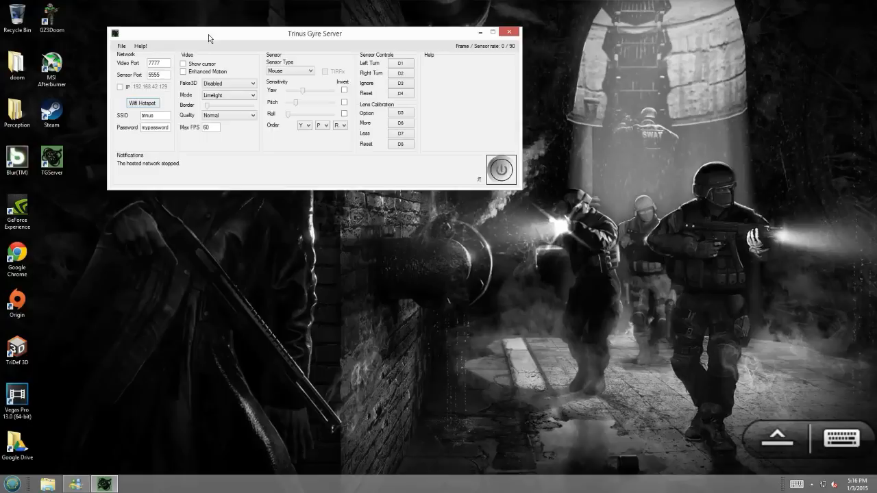
drag(209, 33, 175, 20)
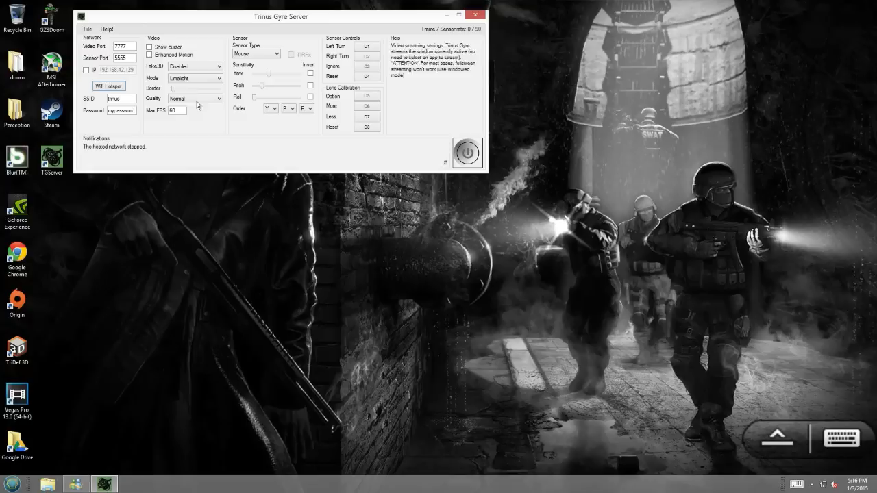
mouse_move(105, 90)
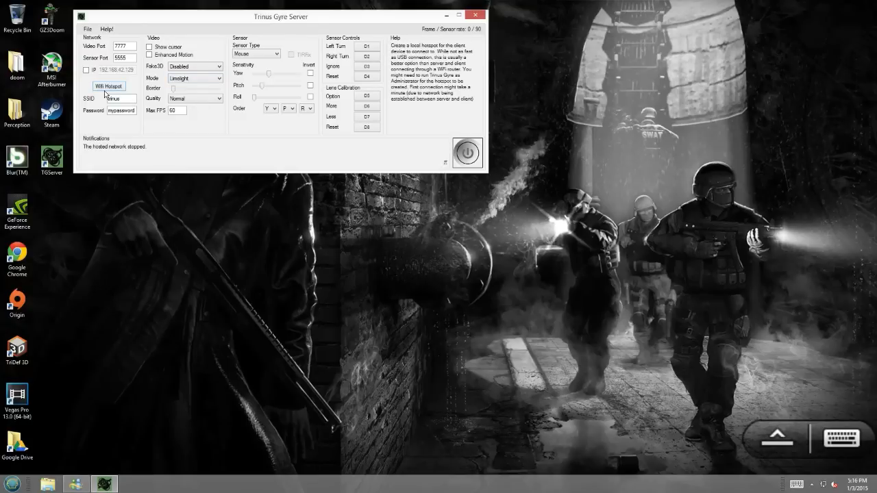